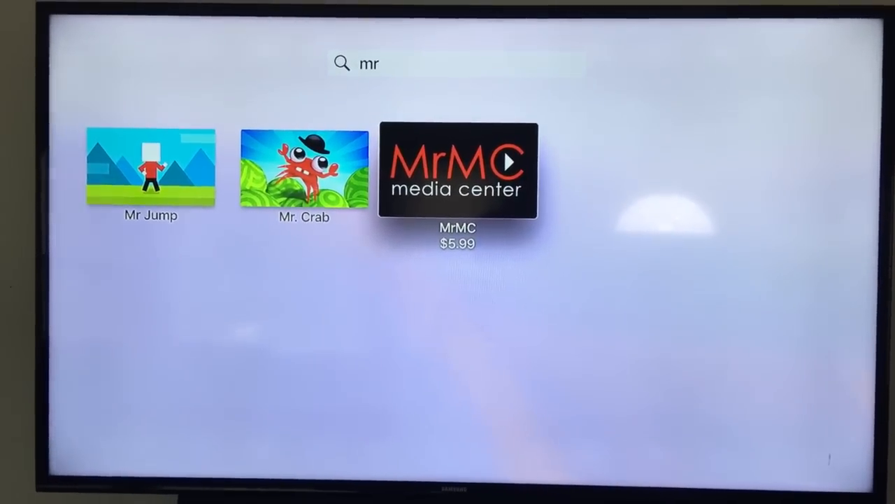
Step: Launch MrMC from the 'mr' search results to reach its media center main menu
{"action": "left_click", "coordinate": [457, 170]}
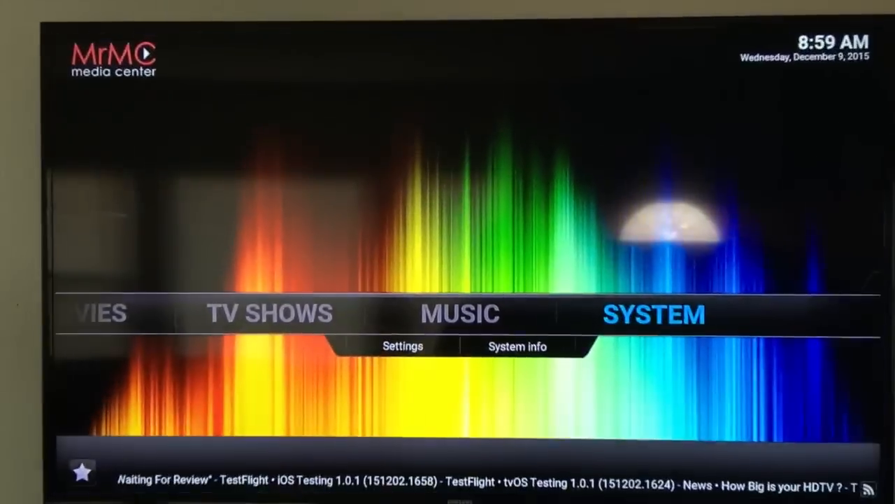